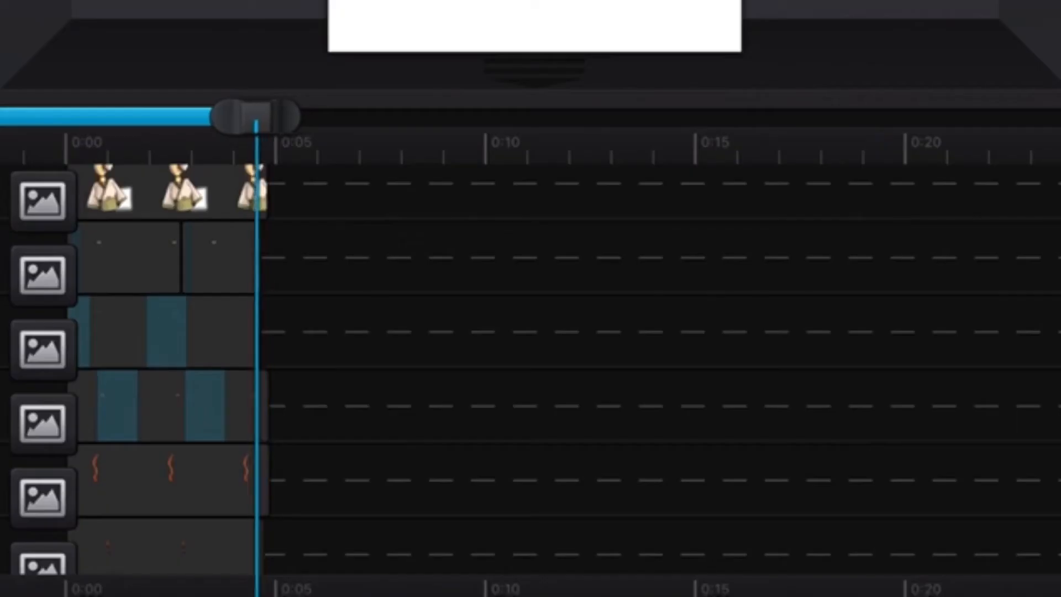
Return the playhead to about 0:02 and open the third petal layer clip for editing.
{"action": "left_click_drag", "start_coordinate": [253, 113], "coordinate": [153, 114]}
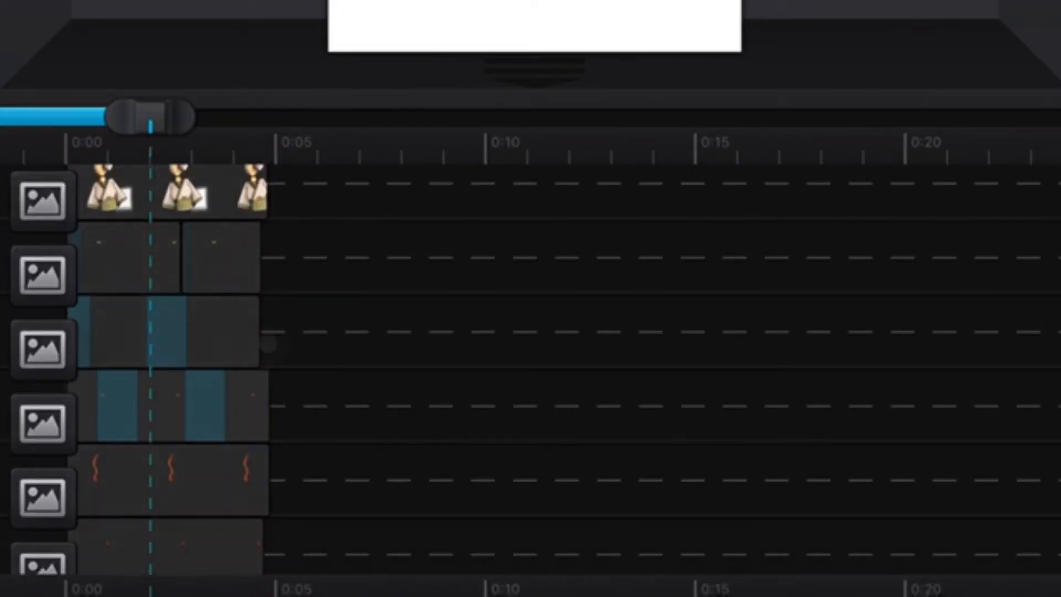
{"action": "left_click", "coordinate": [166, 408]}
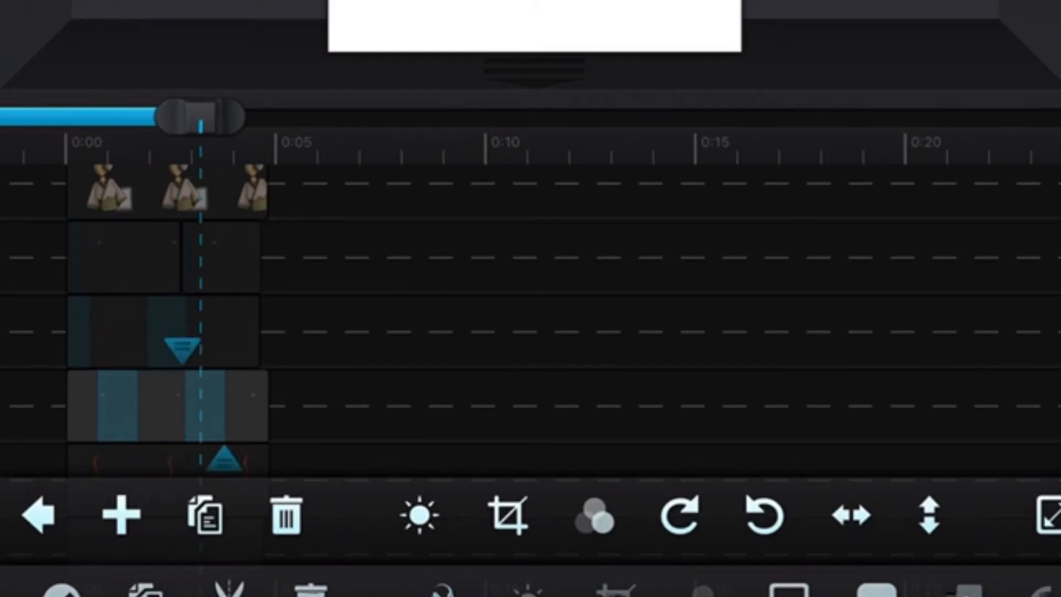
{"action": "left_click", "coordinate": [120, 519]}
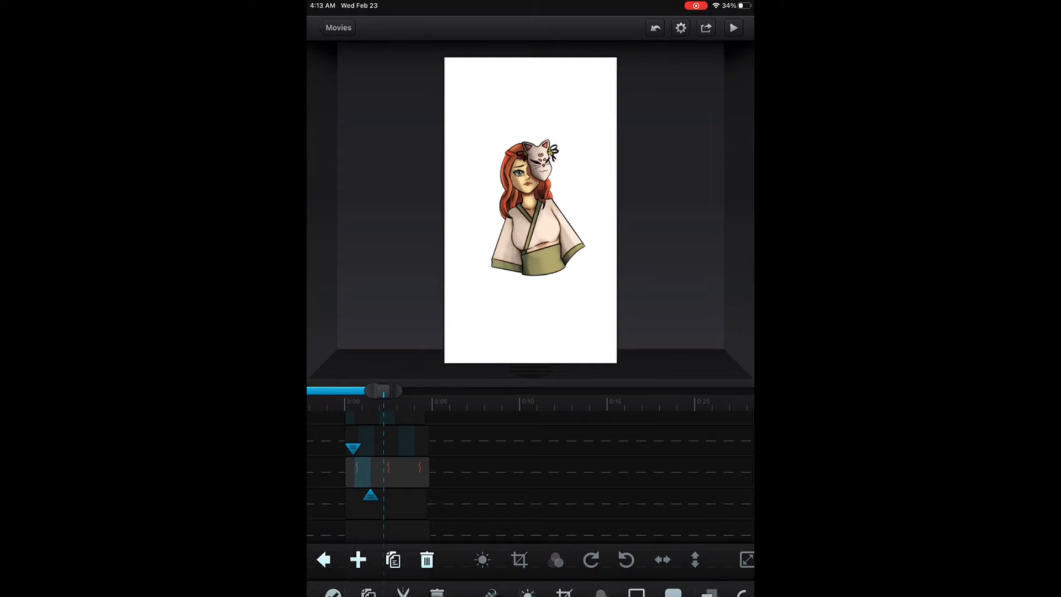
Select the petal clip and tilt its layer across the canvas over the kimono.
{"action": "left_click", "coordinate": [357, 560]}
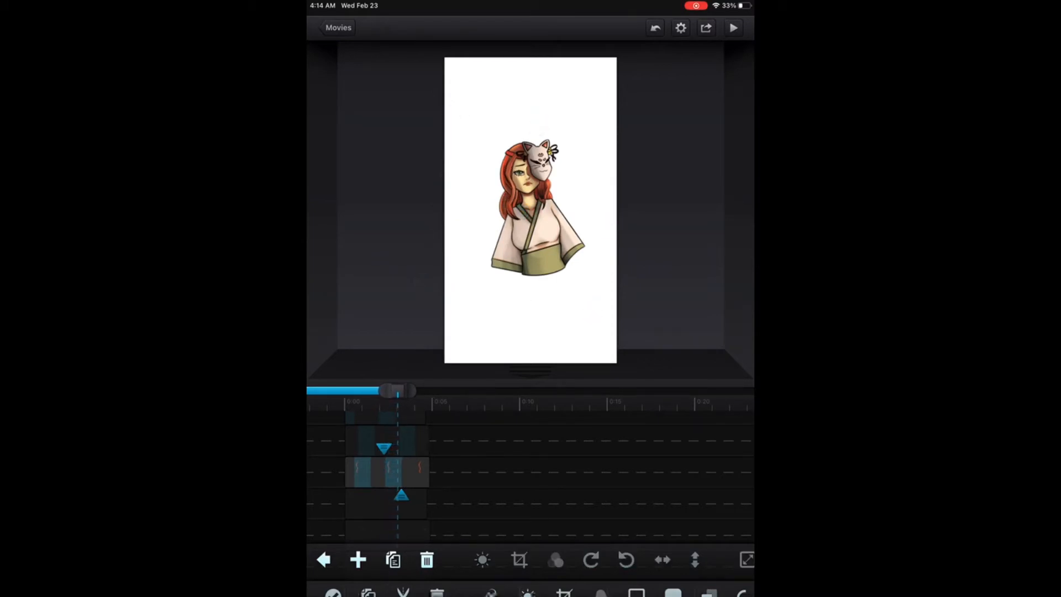
{"action": "left_click", "coordinate": [530, 214]}
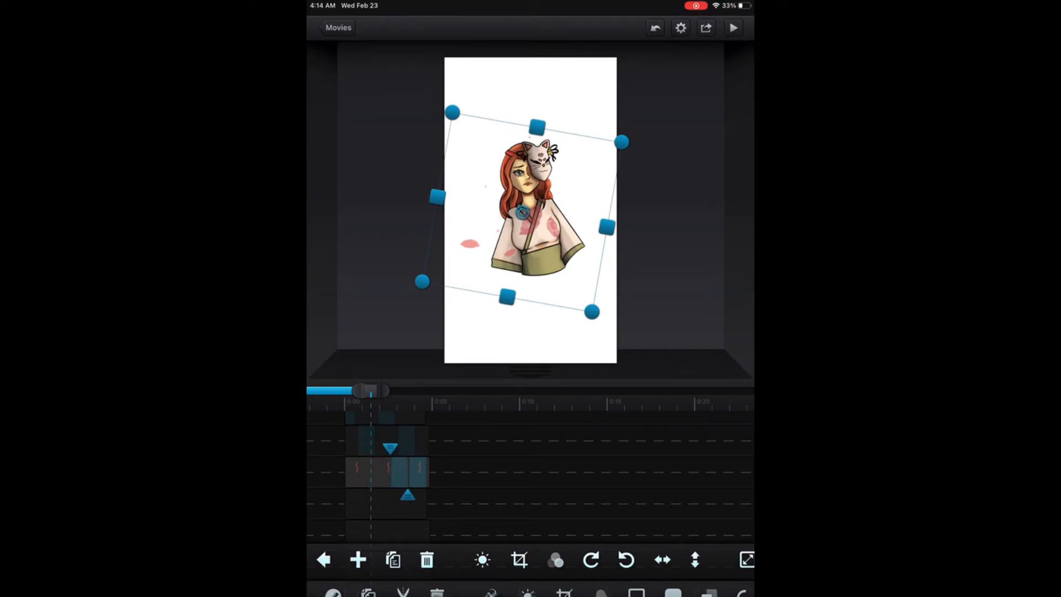
Nudge the petal layer's placement with the transform handles and move to a later frame.
{"action": "left_click_drag", "start_coordinate": [371, 390], "coordinate": [408, 391]}
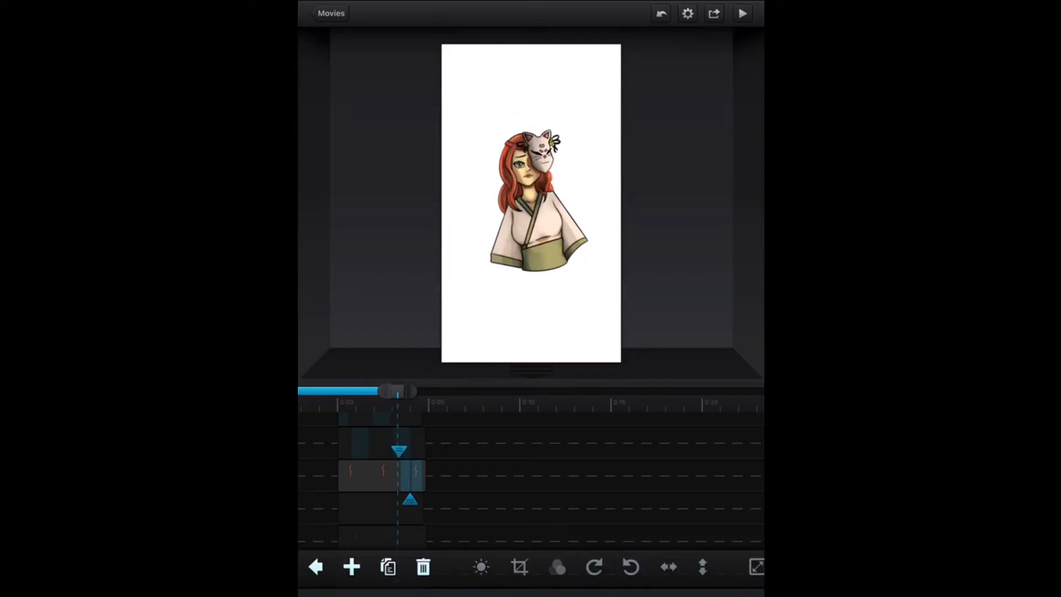
{"action": "left_click_drag", "start_coordinate": [398, 391], "coordinate": [425, 392]}
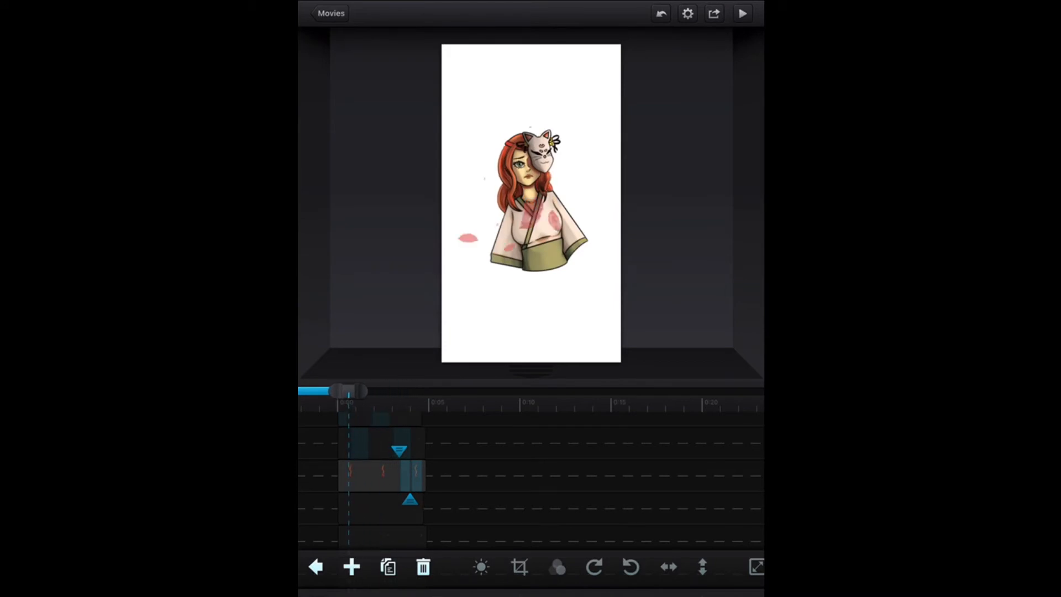
{"action": "left_click", "coordinate": [530, 203]}
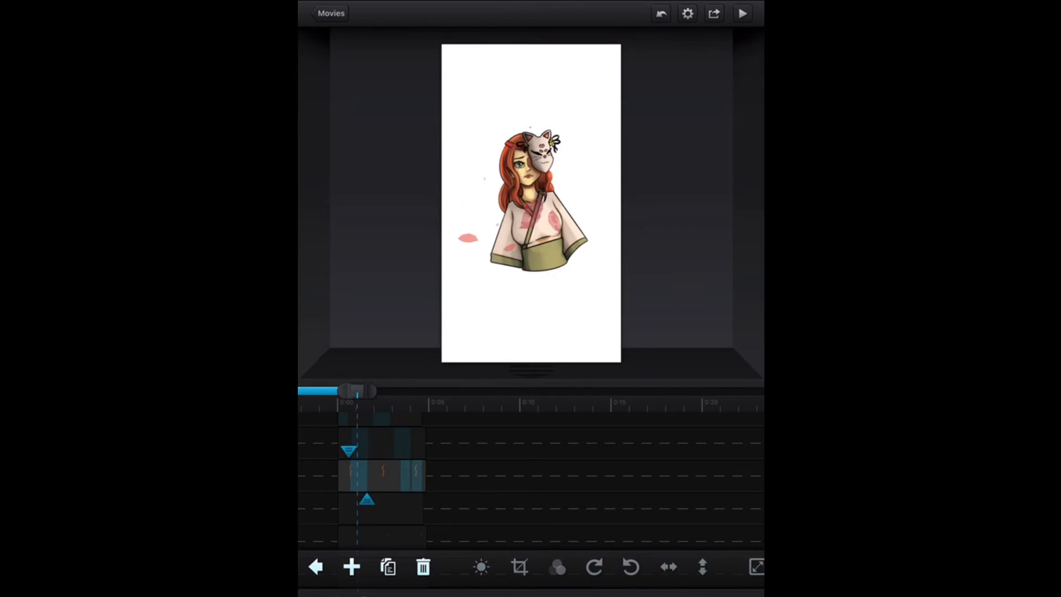
Close the petal layer's editing, leaving petals visible over the kimono.
{"action": "left_click", "coordinate": [531, 203]}
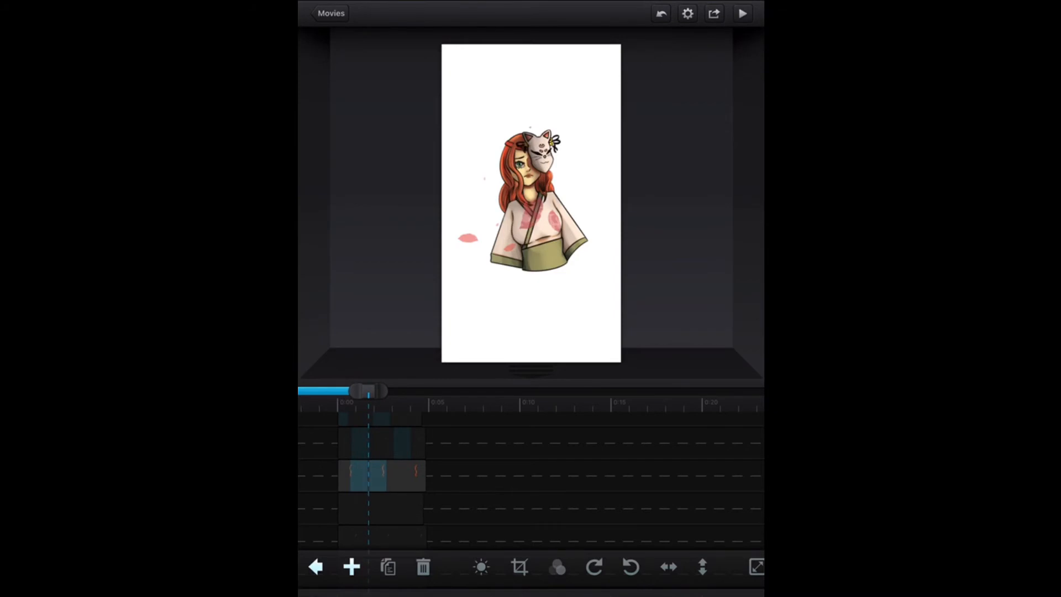
Scrub forward through the fox-mask character animation, then exit to the iPad Home Screen.
{"action": "left_click_drag", "start_coordinate": [369, 391], "coordinate": [396, 391]}
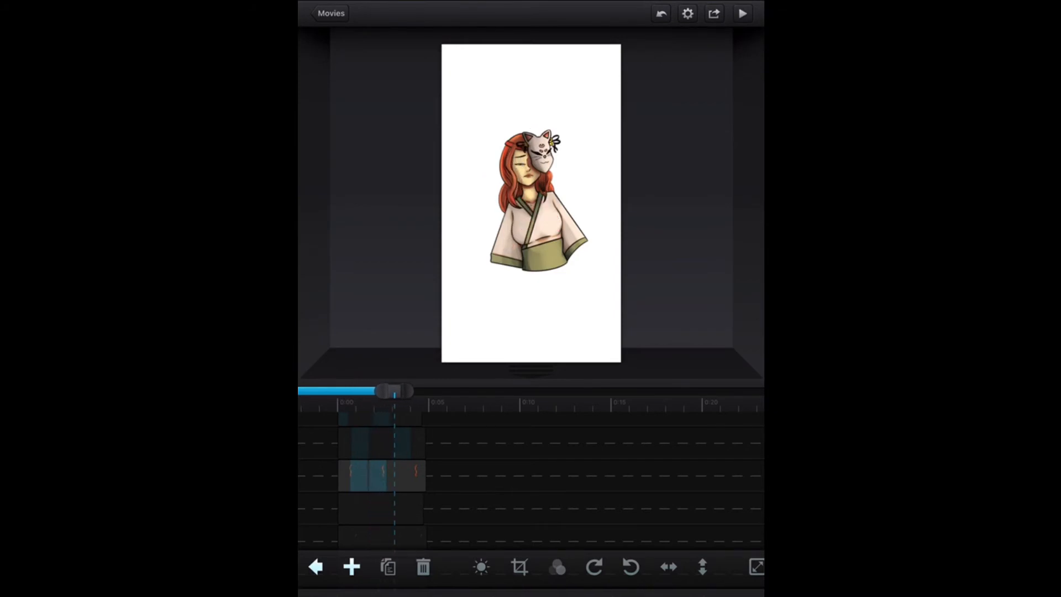
{"action": "left_click_drag", "start_coordinate": [392, 391], "coordinate": [417, 391]}
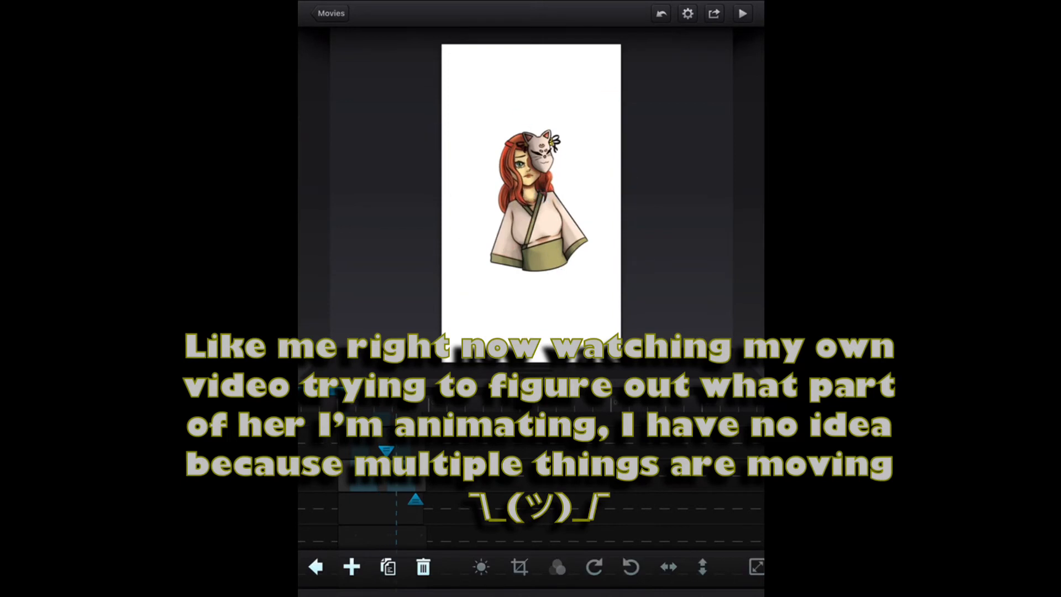
{"action": "left_click", "coordinate": [540, 198]}
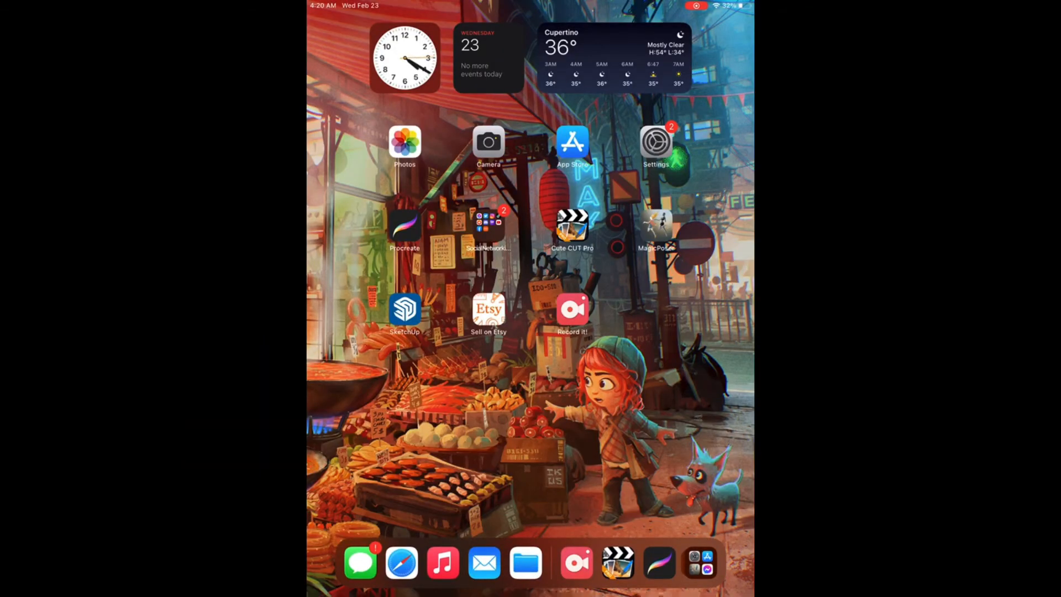
Reopen Cute CUT Pro from the Home Screen on the kimono character project.
{"action": "left_click", "coordinate": [571, 221]}
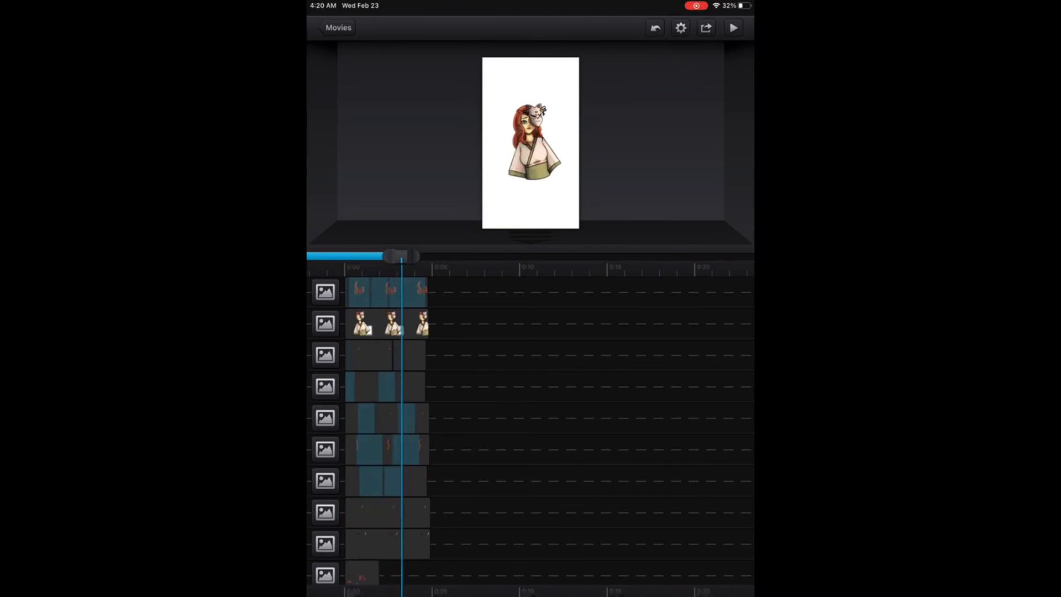
Open and close a lower character layer clip, then enlarge the preview above the timeline.
{"action": "left_click", "coordinate": [385, 483]}
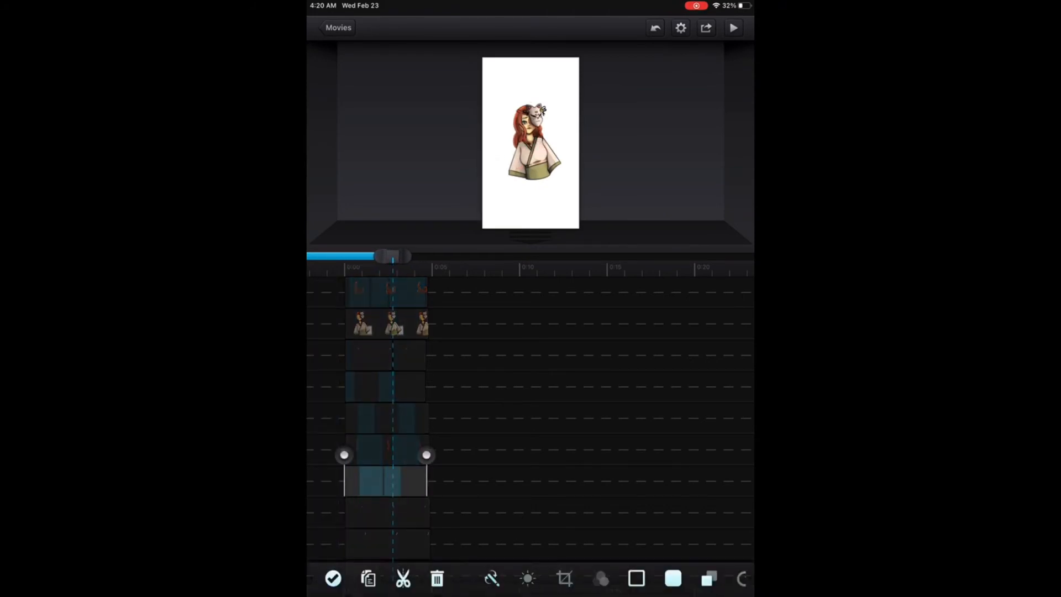
{"action": "left_click", "coordinate": [384, 480]}
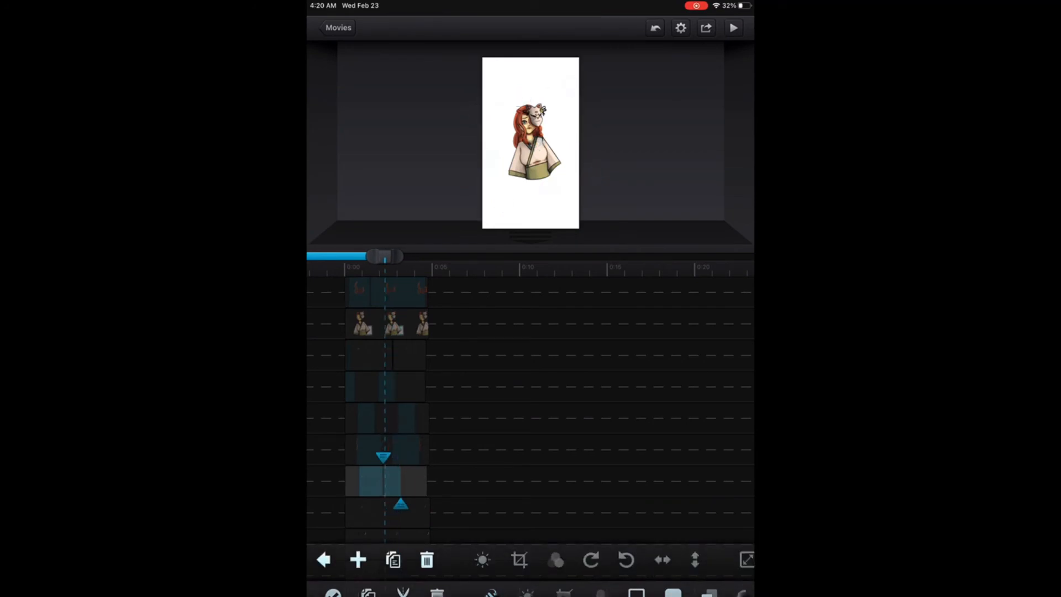
{"action": "left_click", "coordinate": [529, 149]}
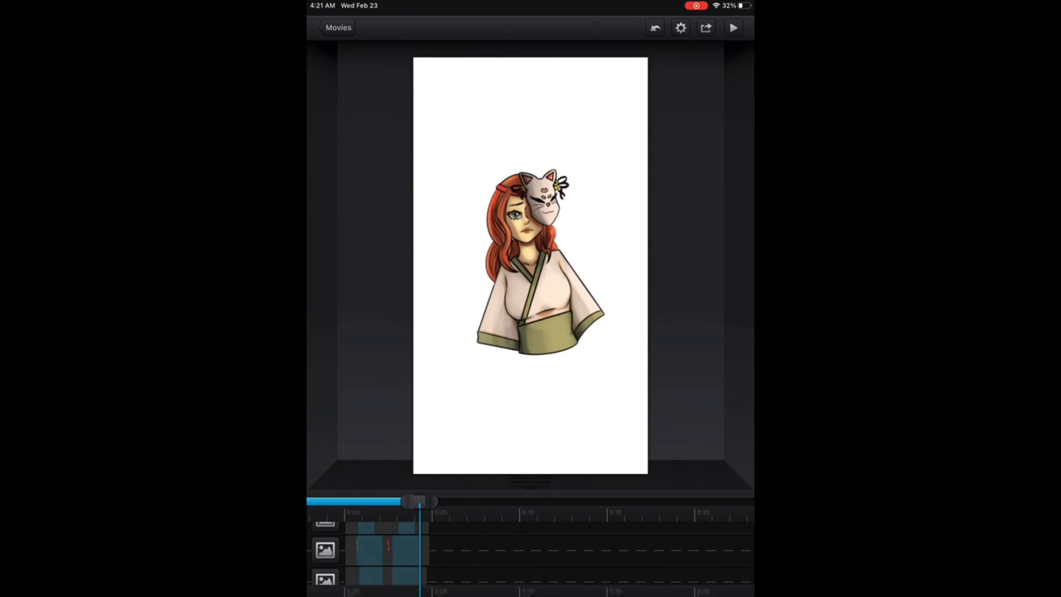
Select a character layer and add a bottom track holding the red sakura petal drawing.
{"action": "left_click", "coordinate": [371, 550]}
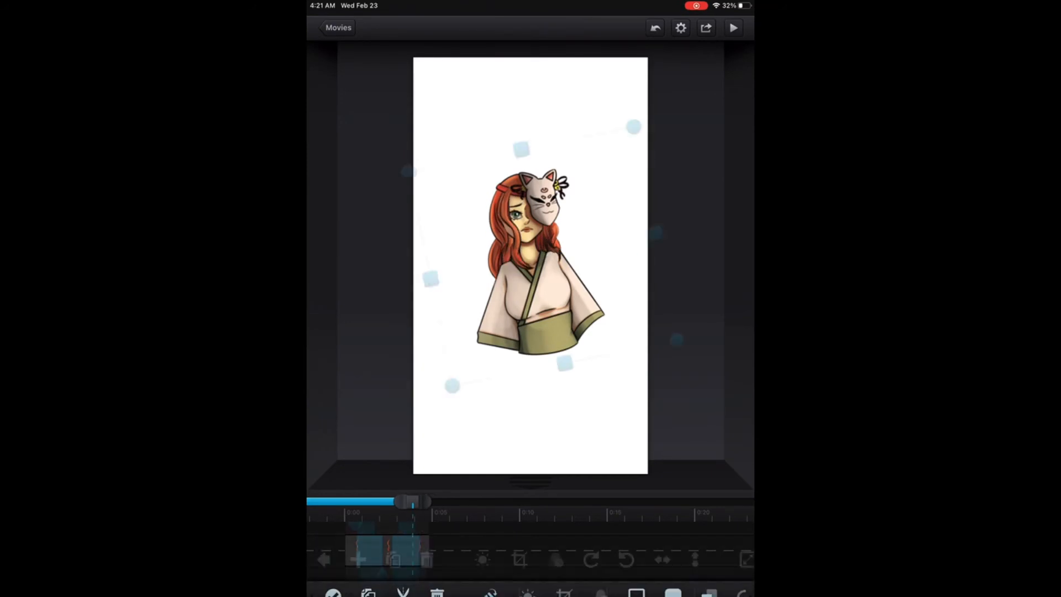
{"action": "left_click", "coordinate": [538, 253]}
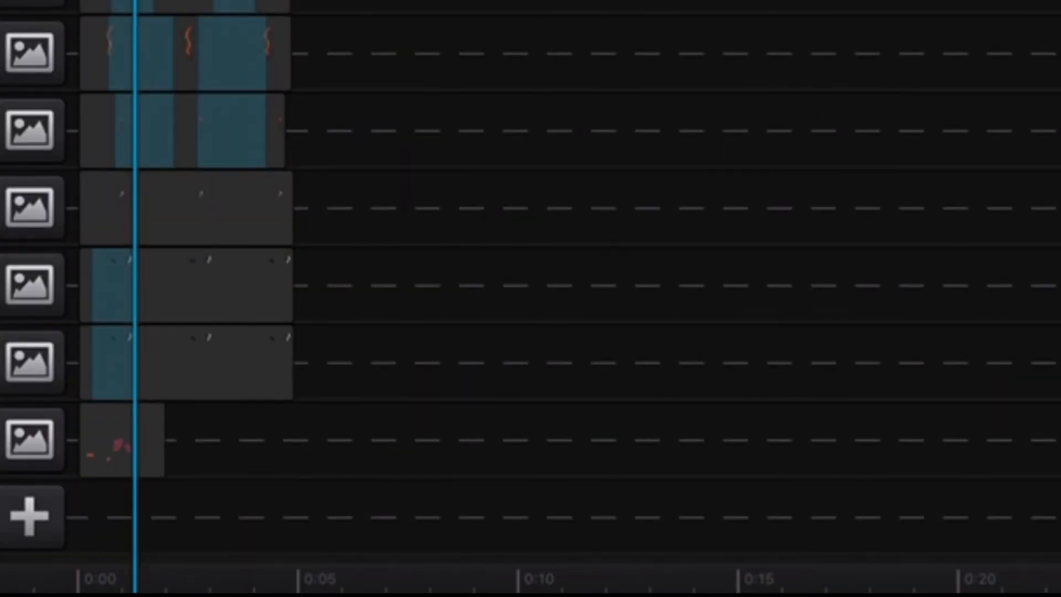
Crop the sakura petal clip and stretch it to match the other layers' length.
{"action": "left_click", "coordinate": [468, 564]}
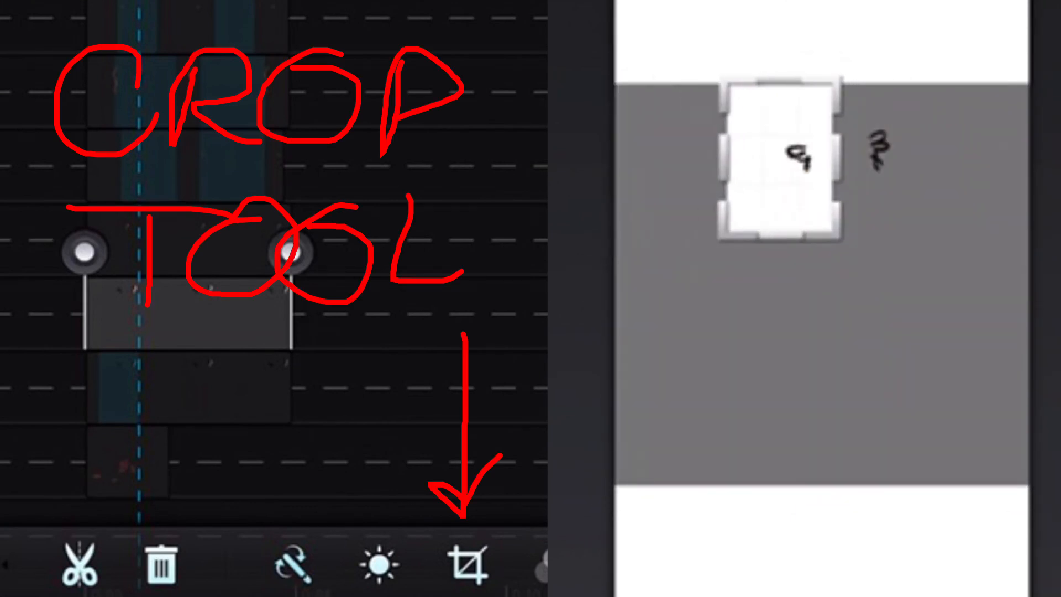
{"action": "left_click", "coordinate": [466, 570]}
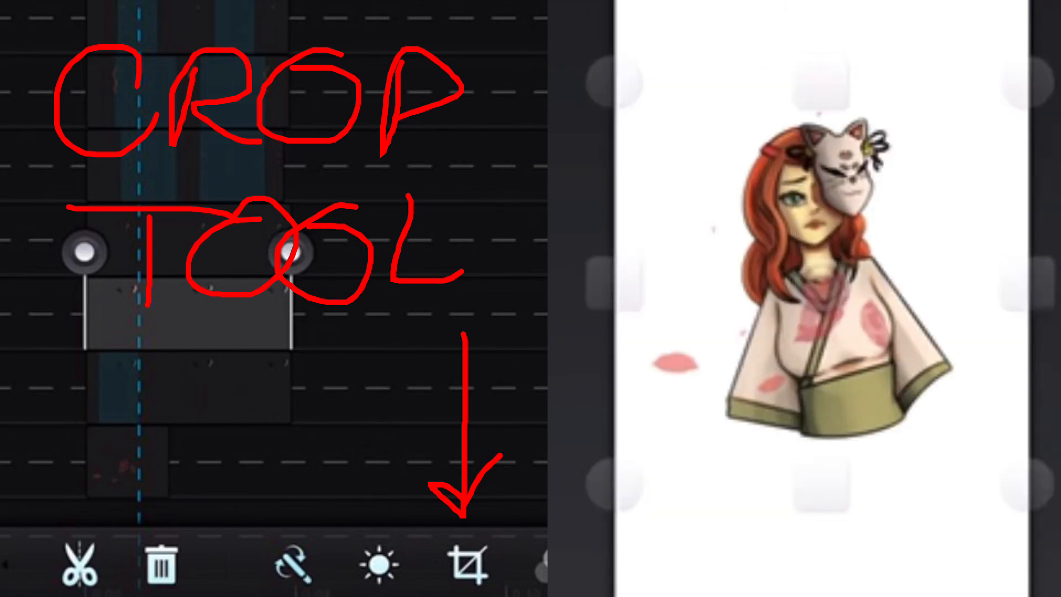
{"action": "left_click", "coordinate": [467, 569]}
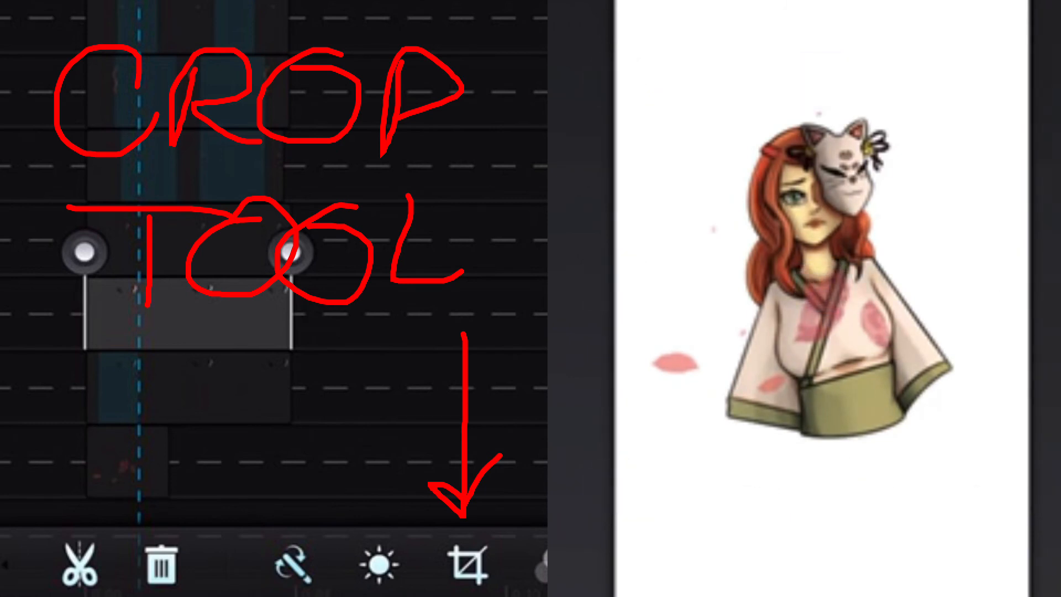
{"action": "left_click", "coordinate": [469, 574]}
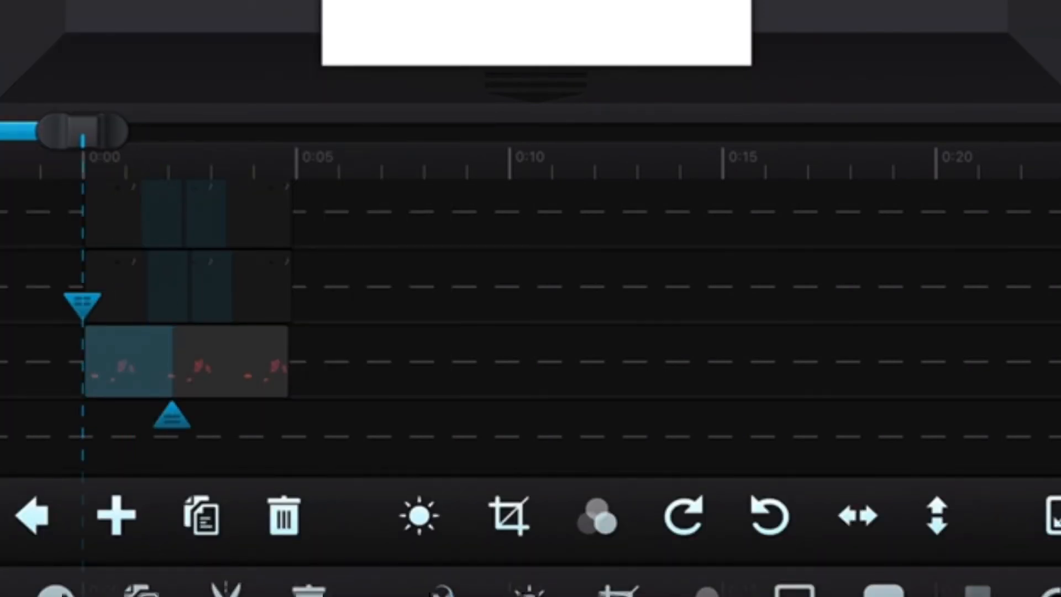
Offset the petal clips so the six petal tracks start at staggered times.
{"action": "left_click_drag", "start_coordinate": [81, 129], "coordinate": [172, 129]}
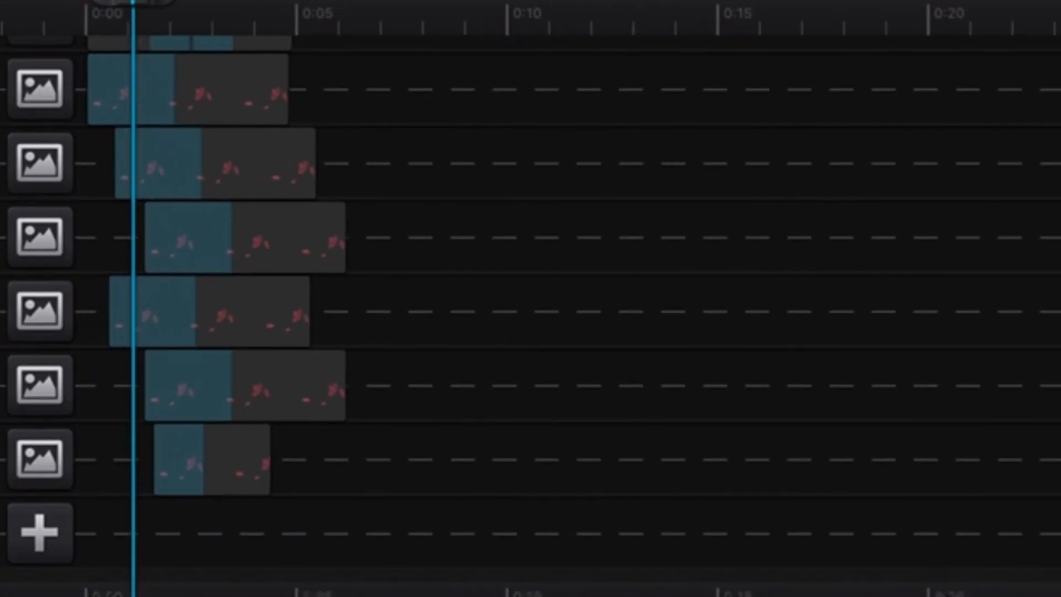
Close the timeline editor to show the full preview with petals drifting around the character.
{"action": "left_click", "coordinate": [209, 465]}
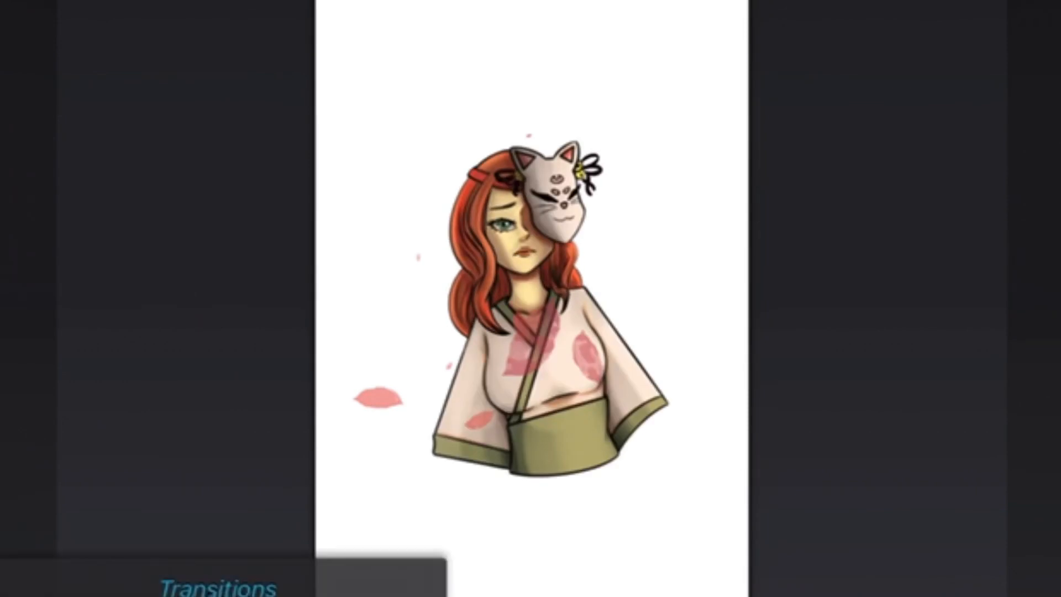
Select the masked kimono character layer on the preview to bring up its resize handles.
{"action": "left_click", "coordinate": [528, 321]}
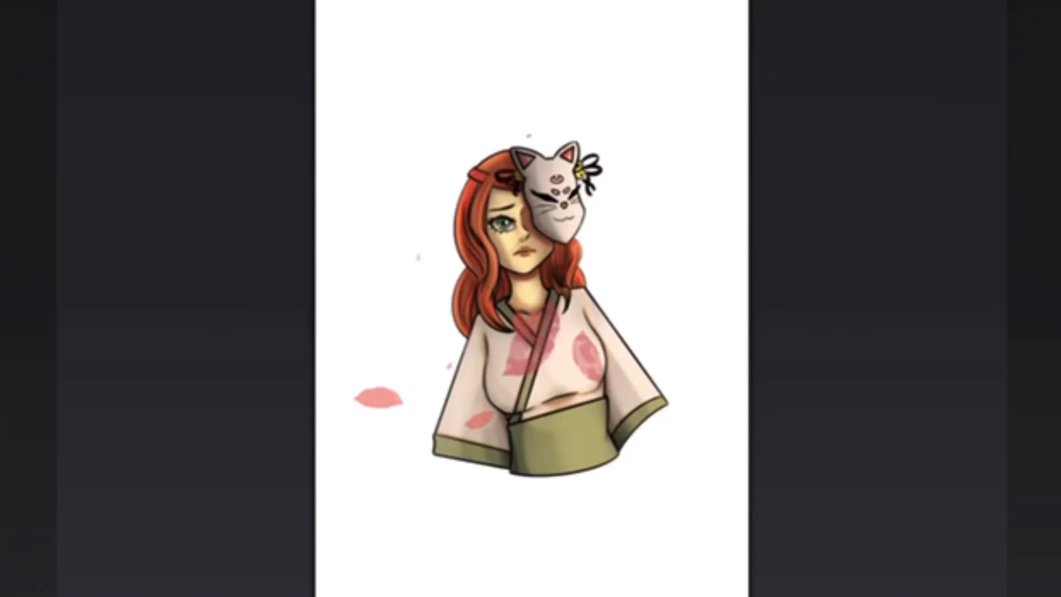
{"action": "left_click", "coordinate": [532, 314]}
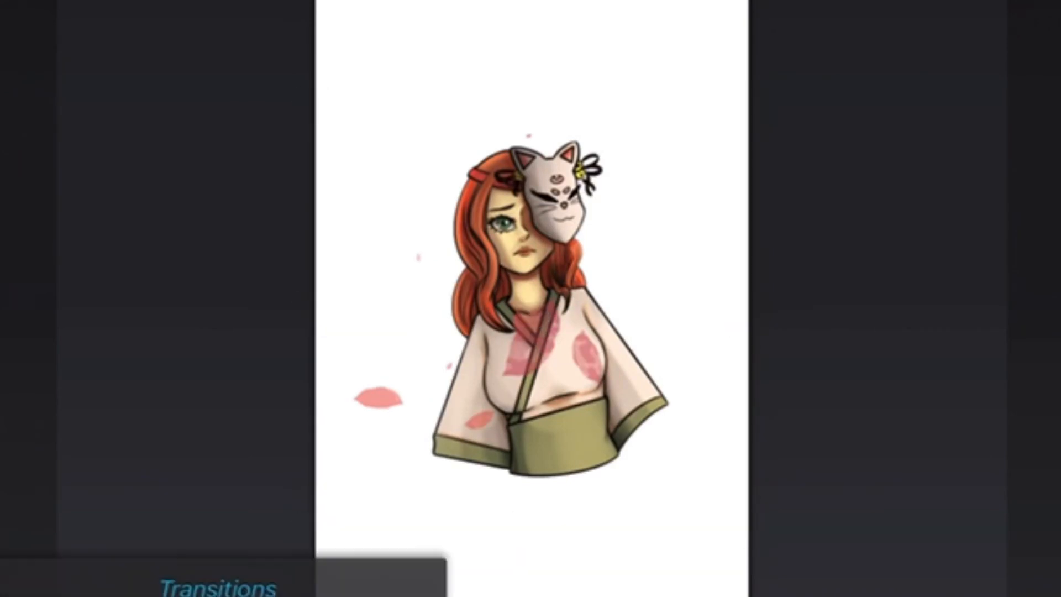
{"action": "left_click", "coordinate": [530, 319]}
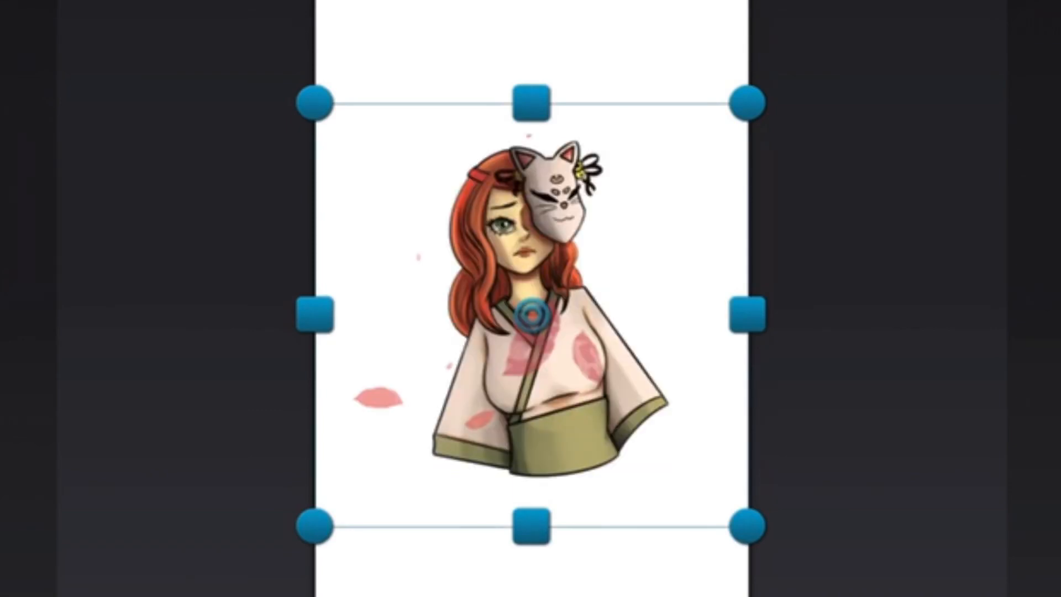